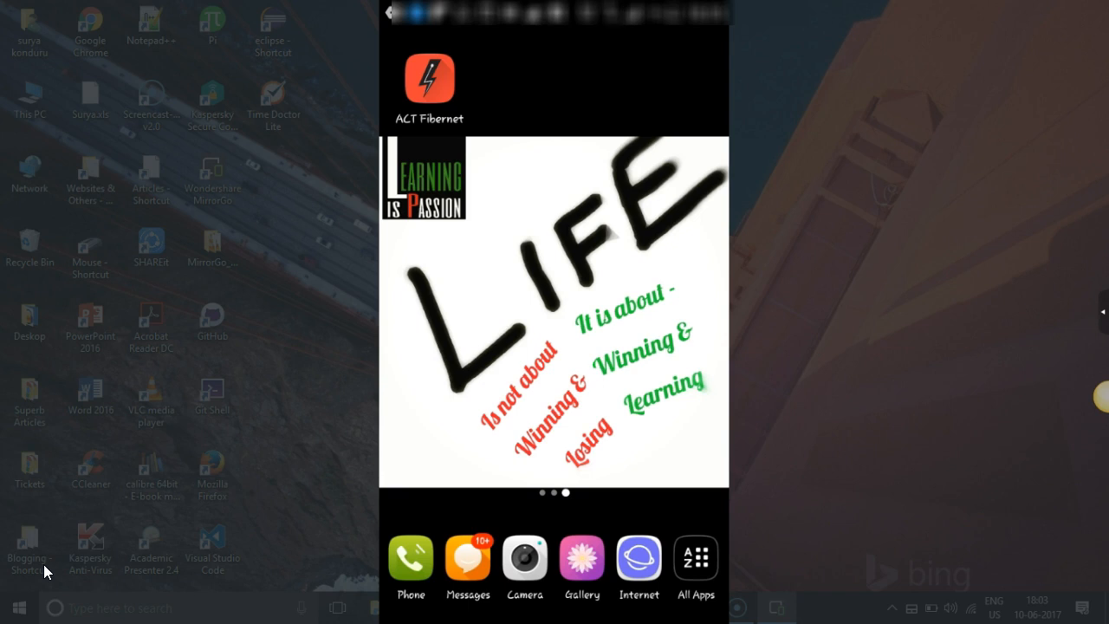
Launch the ACT Fibernet app from the phone's home screen to its welcome dashboard.
click(425, 85)
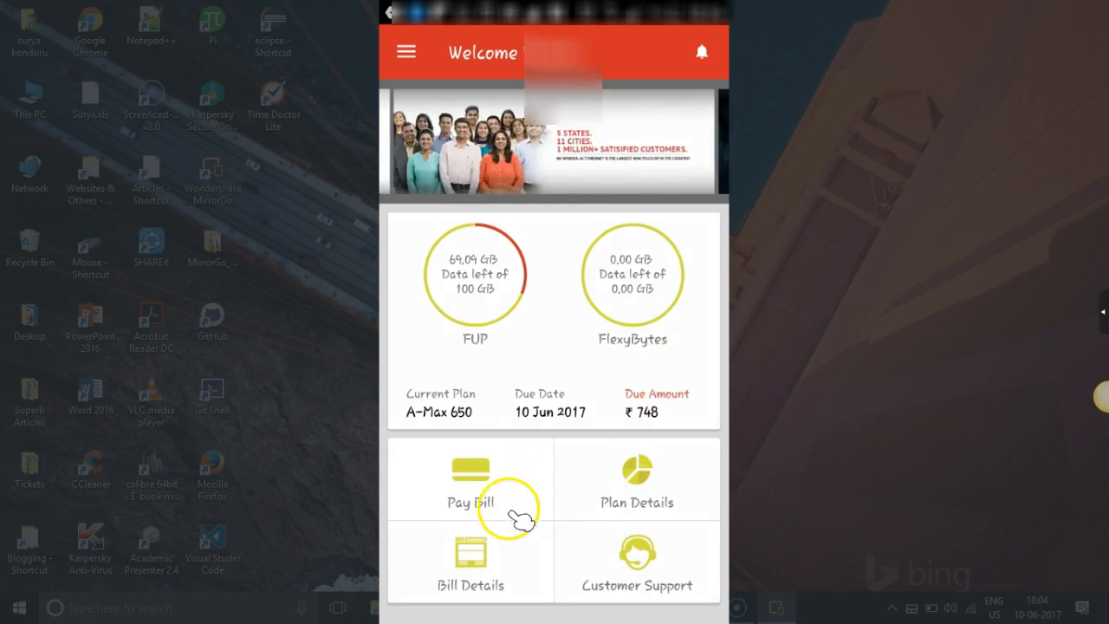
Start Pay Bill for the ₹748 due, try Pay other amount, then reselect Pay Due Amount.
click(471, 481)
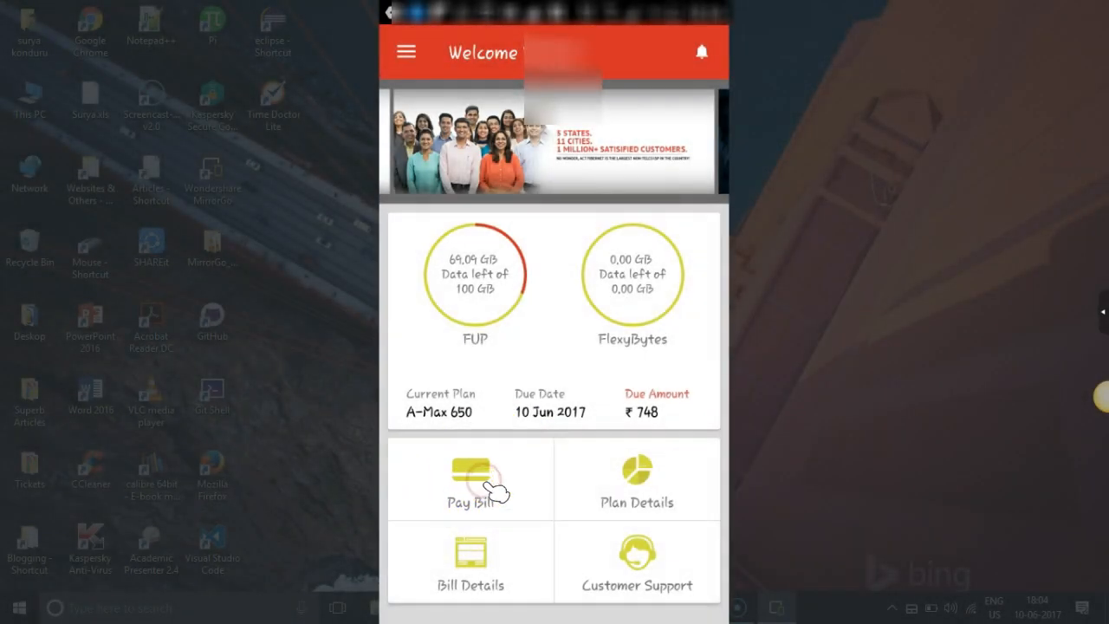
click(471, 481)
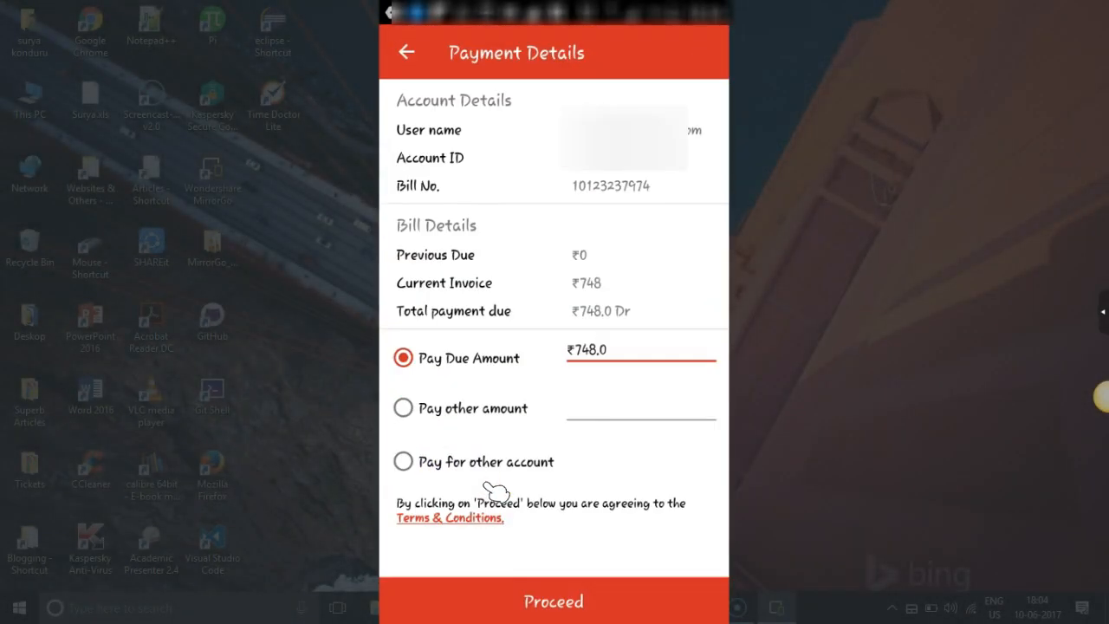
mouse_move(646, 191)
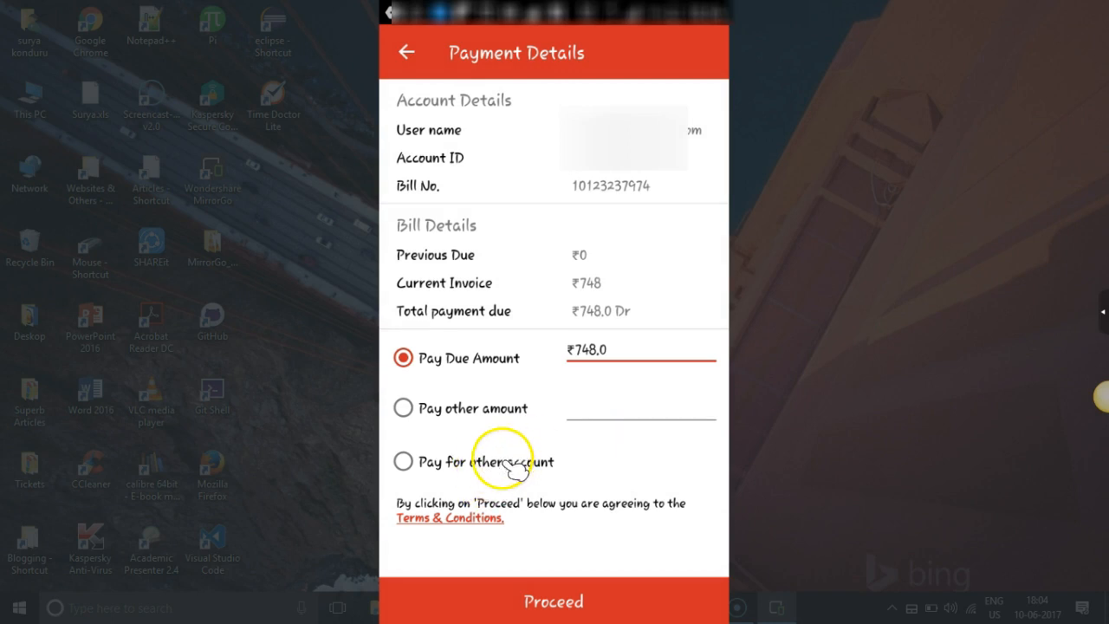
mouse_move(555, 373)
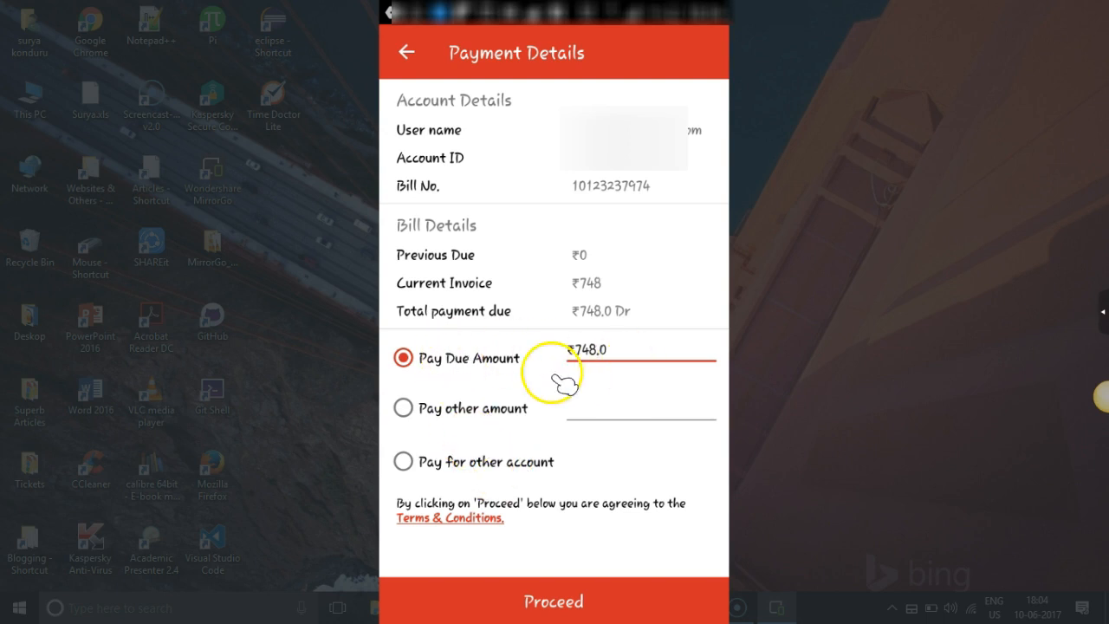
mouse_move(416, 420)
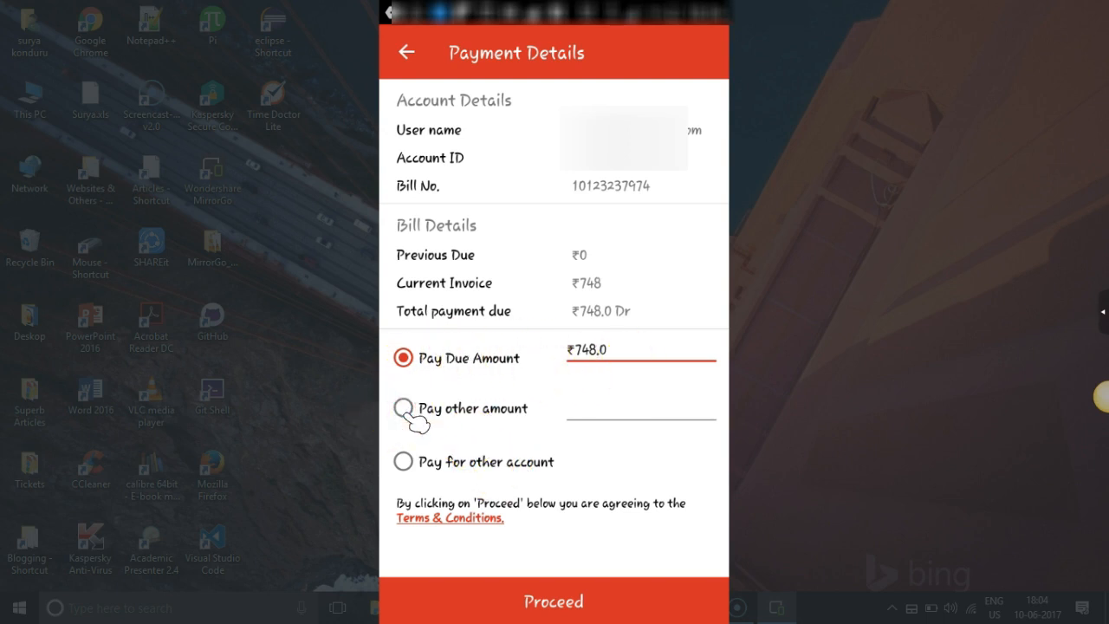
click(402, 408)
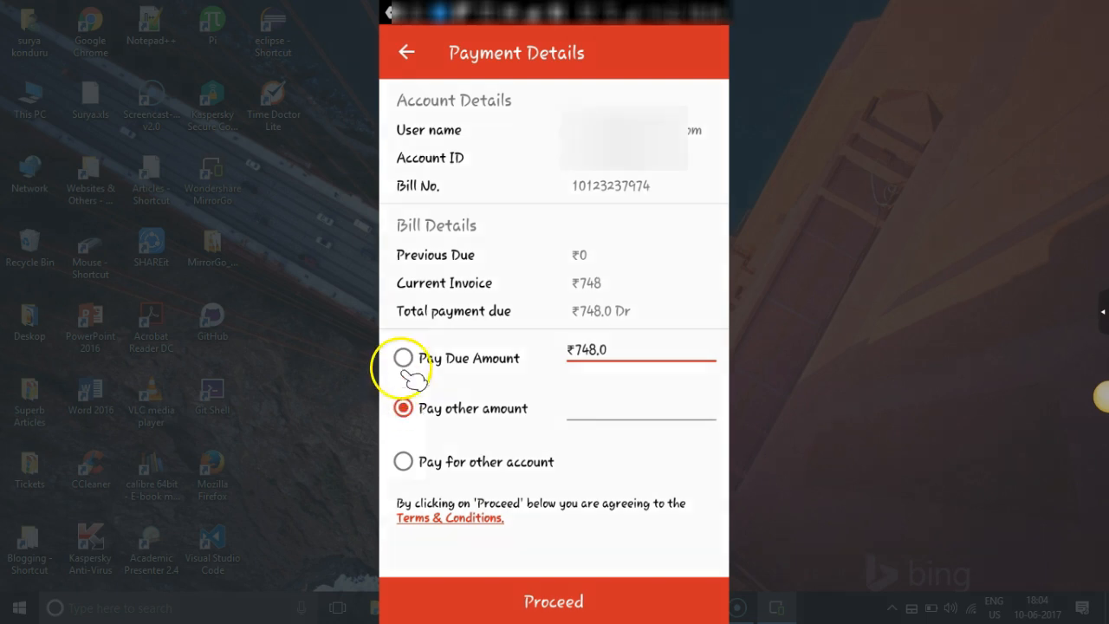
click(403, 358)
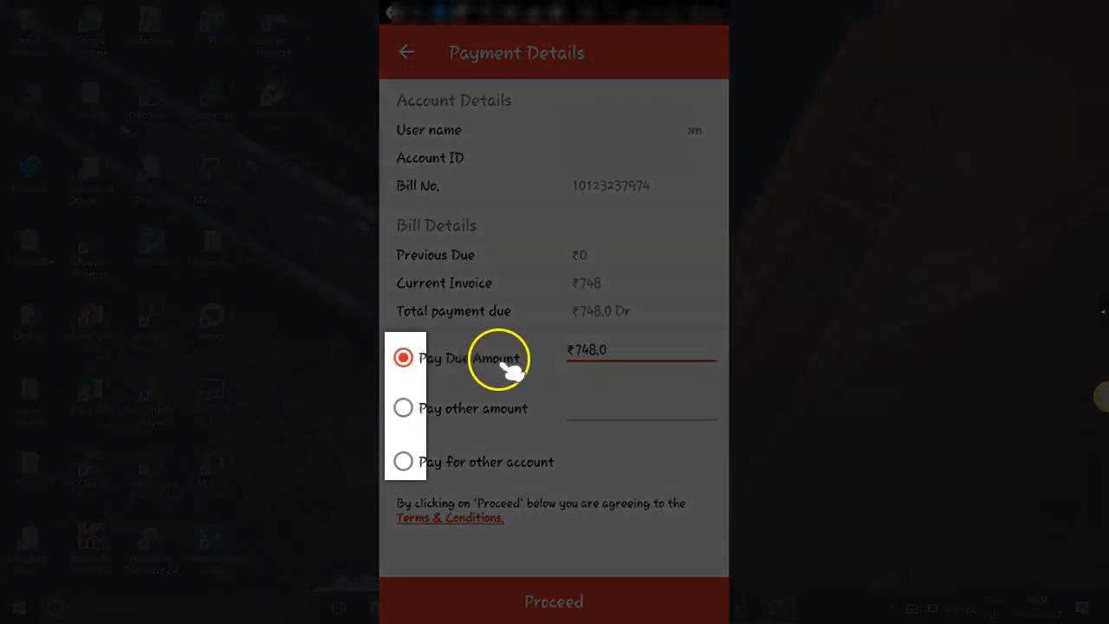
mouse_move(559, 598)
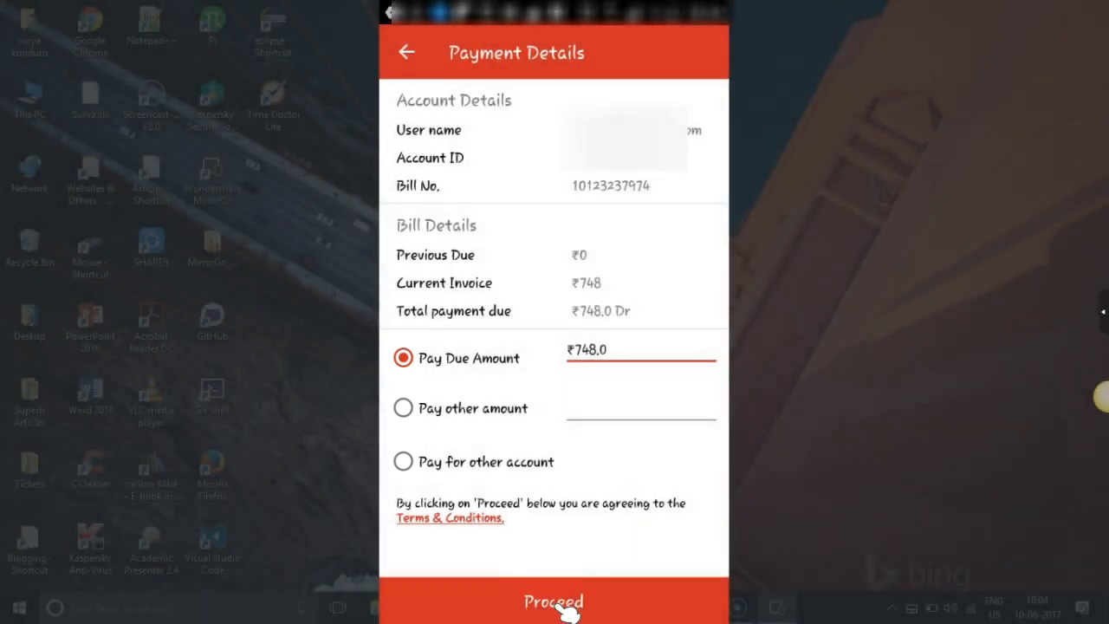
Proceed with the ₹748 payment and scroll through the A-Max 650 upgrade offers.
click(552, 602)
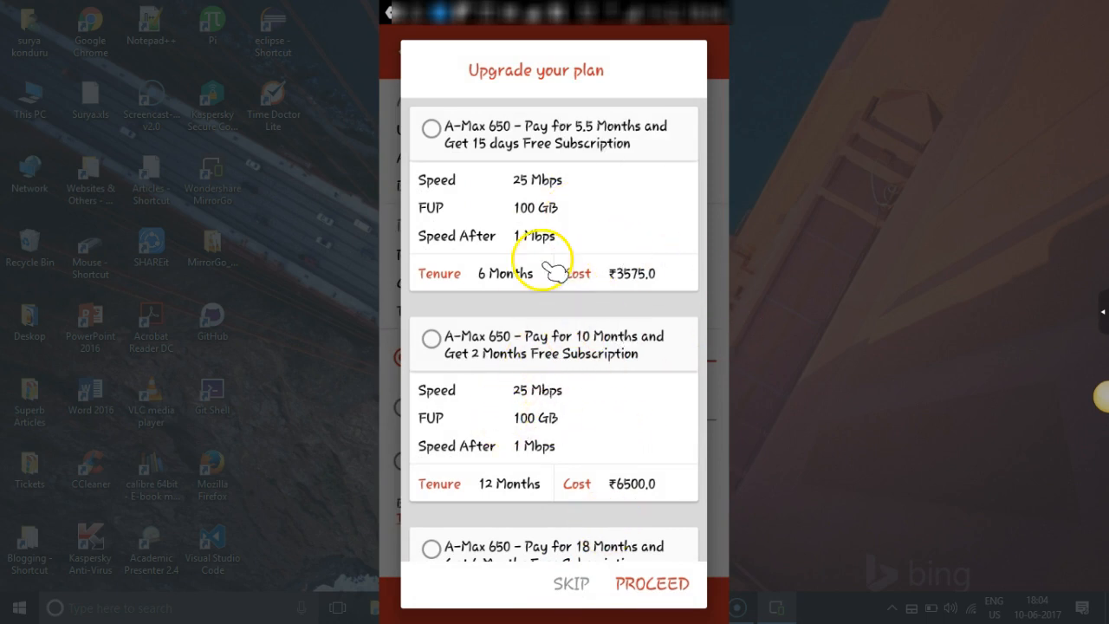
scroll(down, 3)
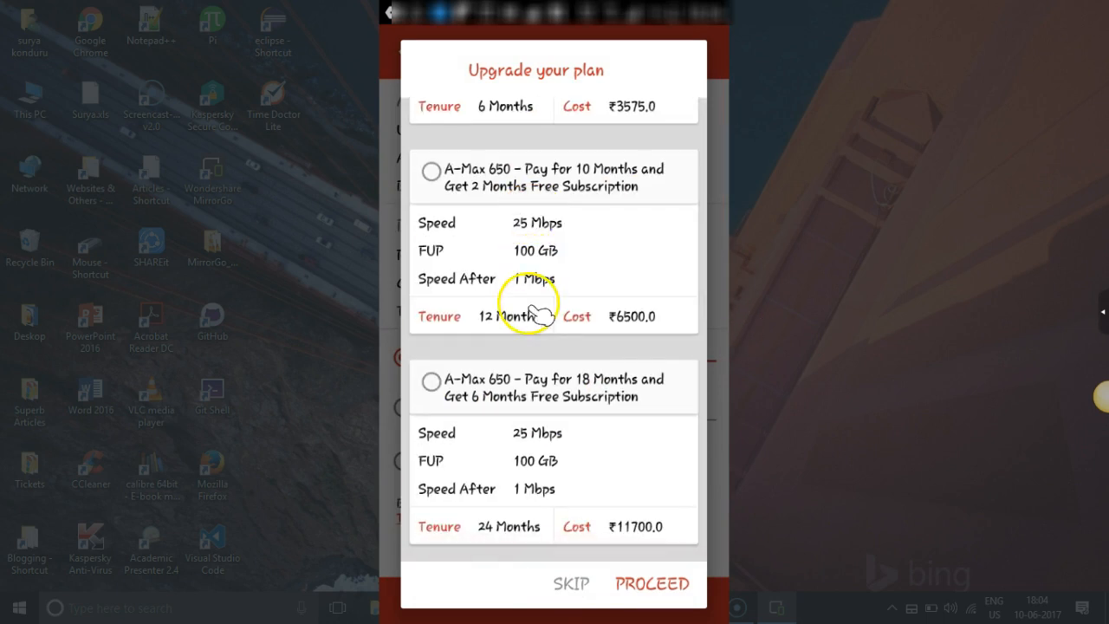
Skip the upgrade and pay ₹748 via HDFC Bank net banking, reaching a timed-out Payments page.
click(571, 582)
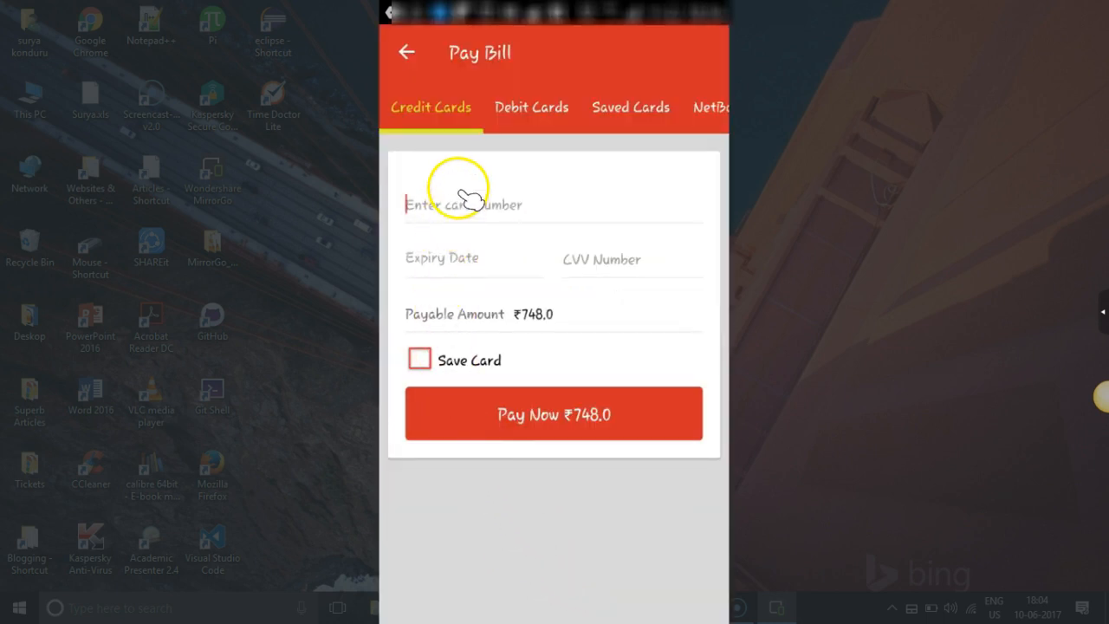
mouse_move(617, 98)
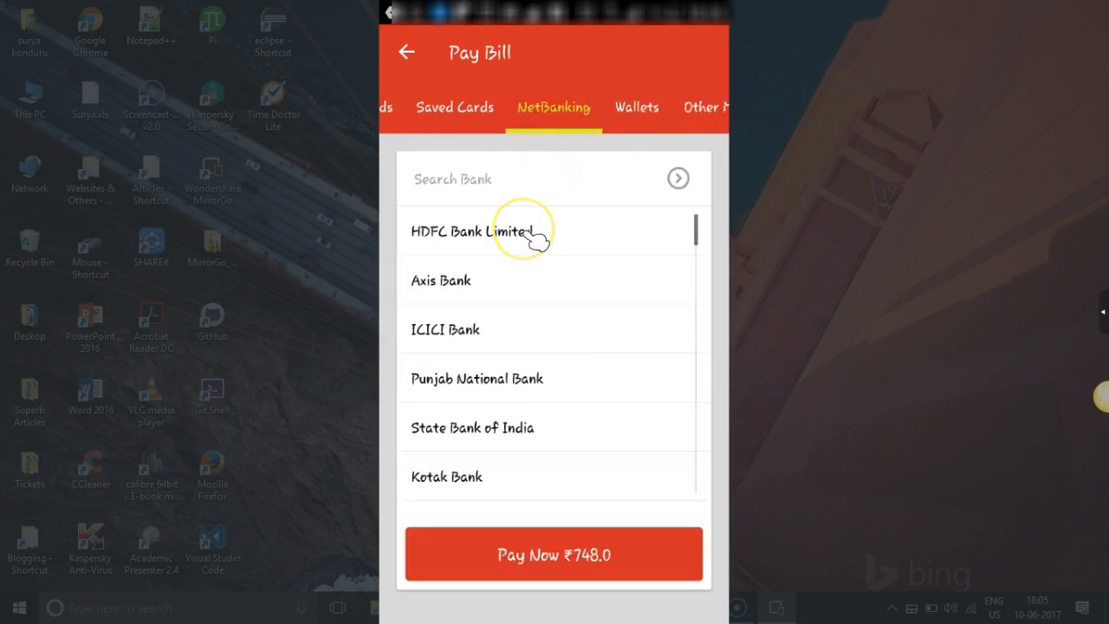
click(467, 231)
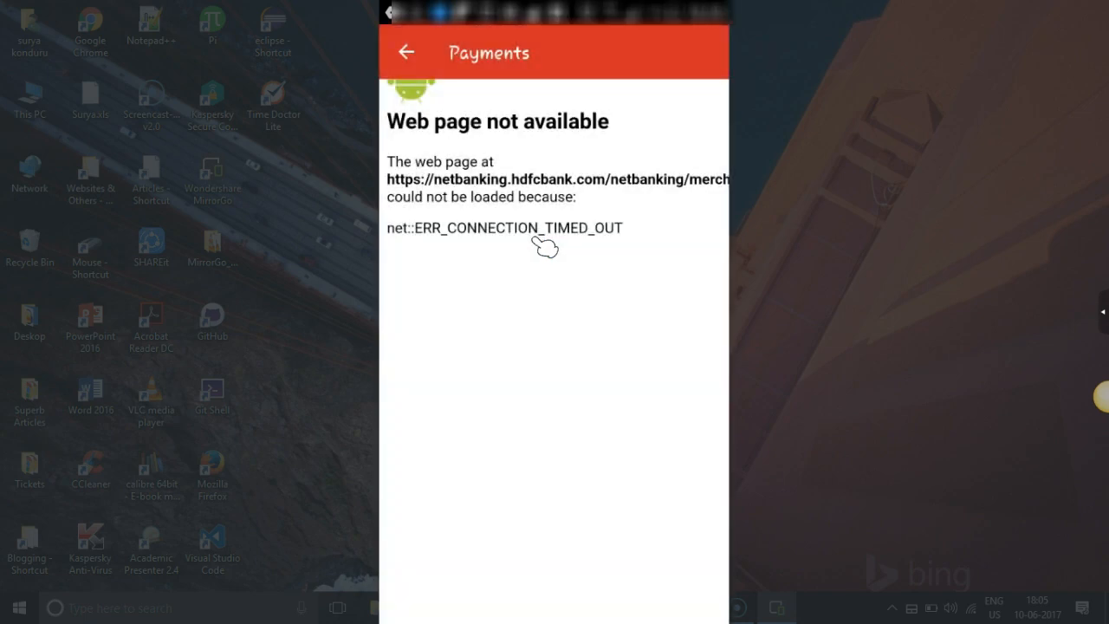
click(542, 228)
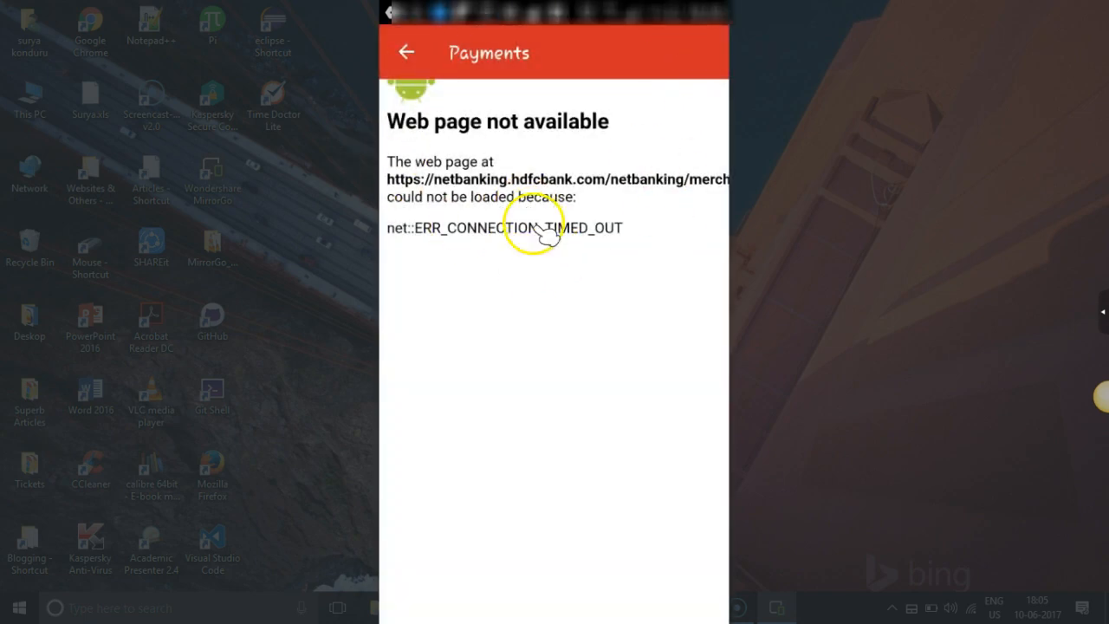
click(405, 52)
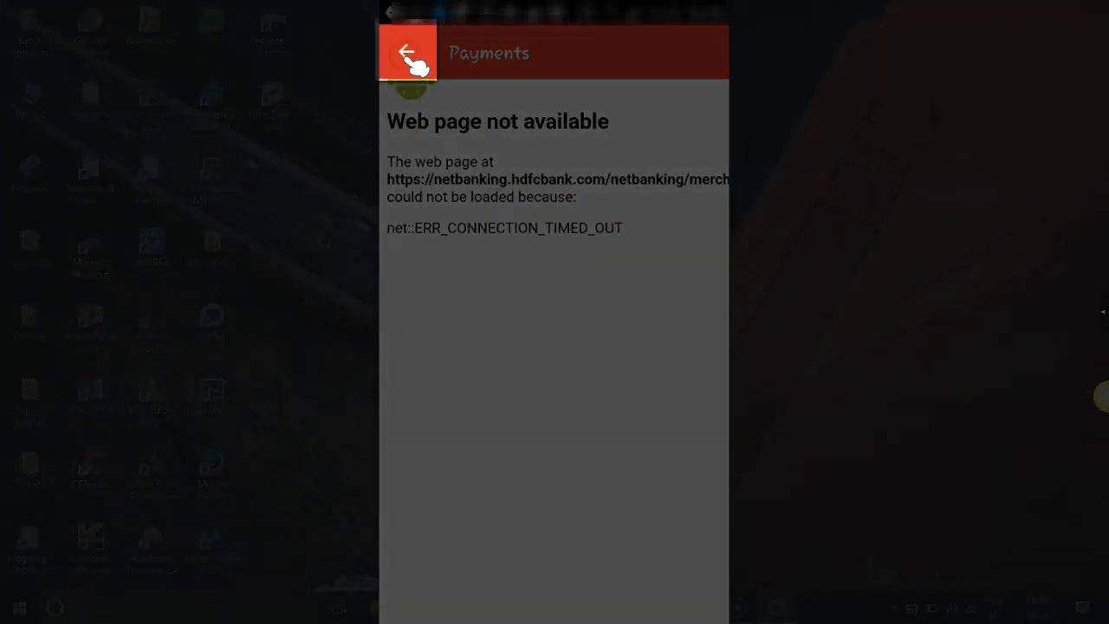
Cancel the failed net banking attempt and enter debit card number and expiry for ₹748.
click(406, 52)
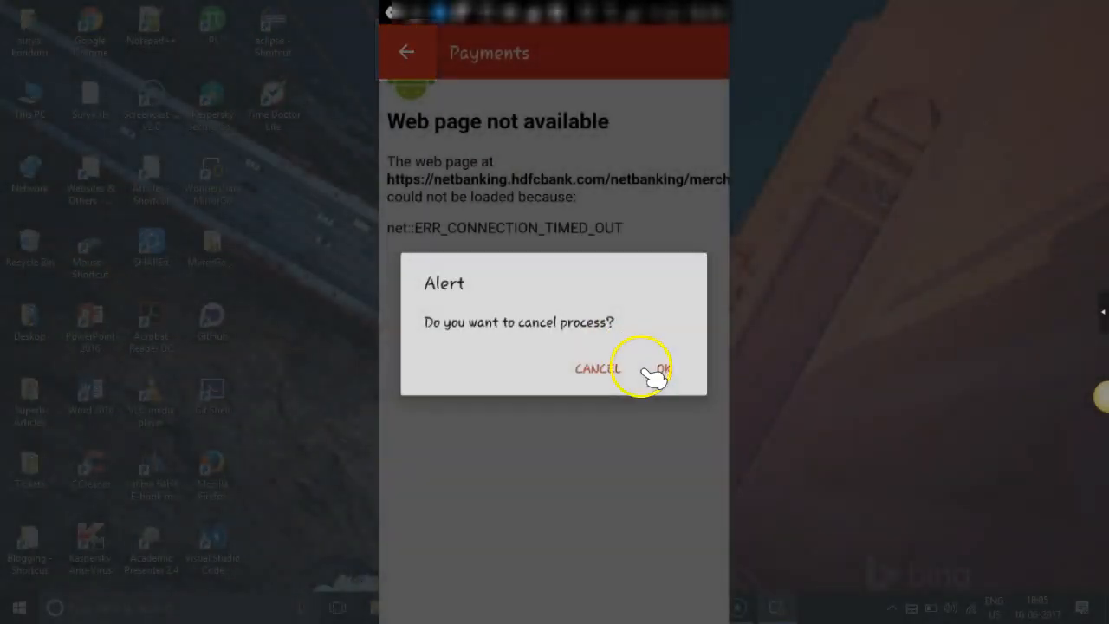
click(661, 368)
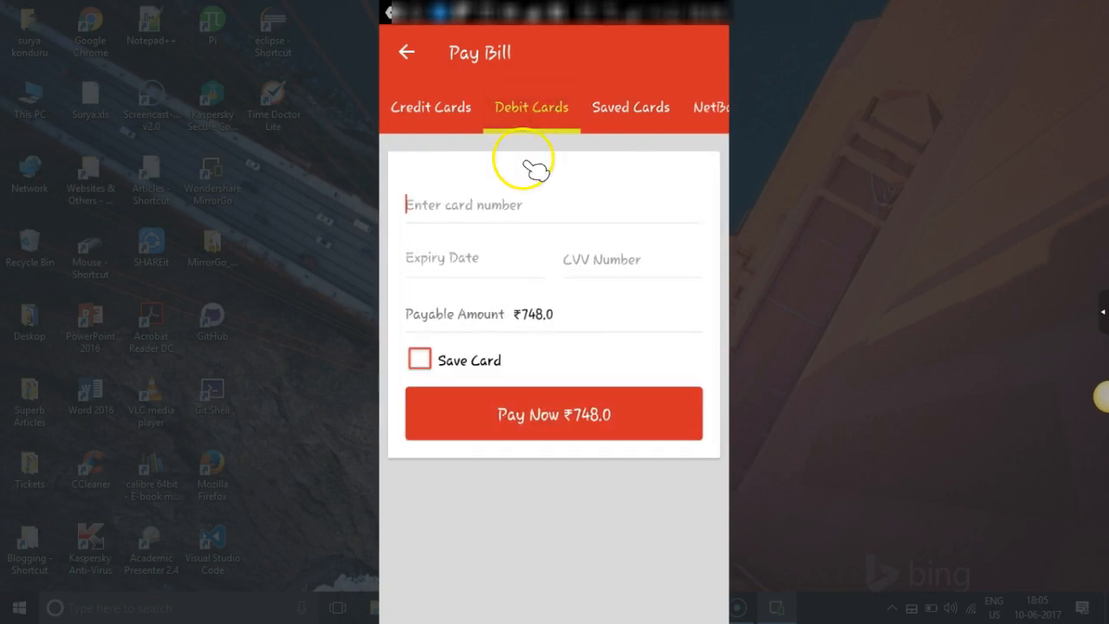
click(442, 258)
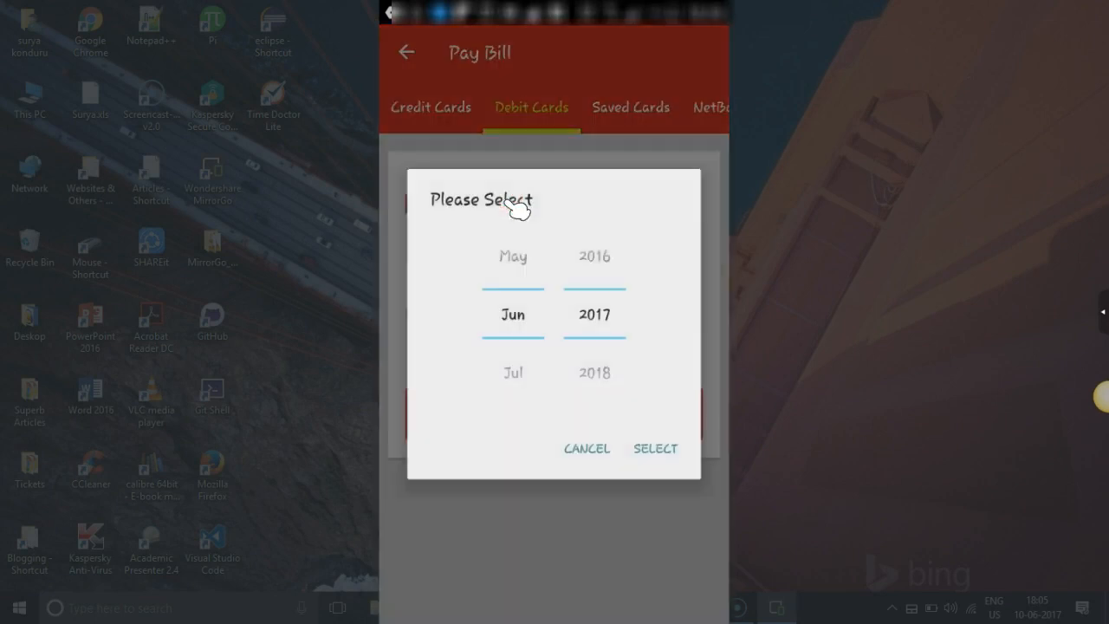
click(655, 448)
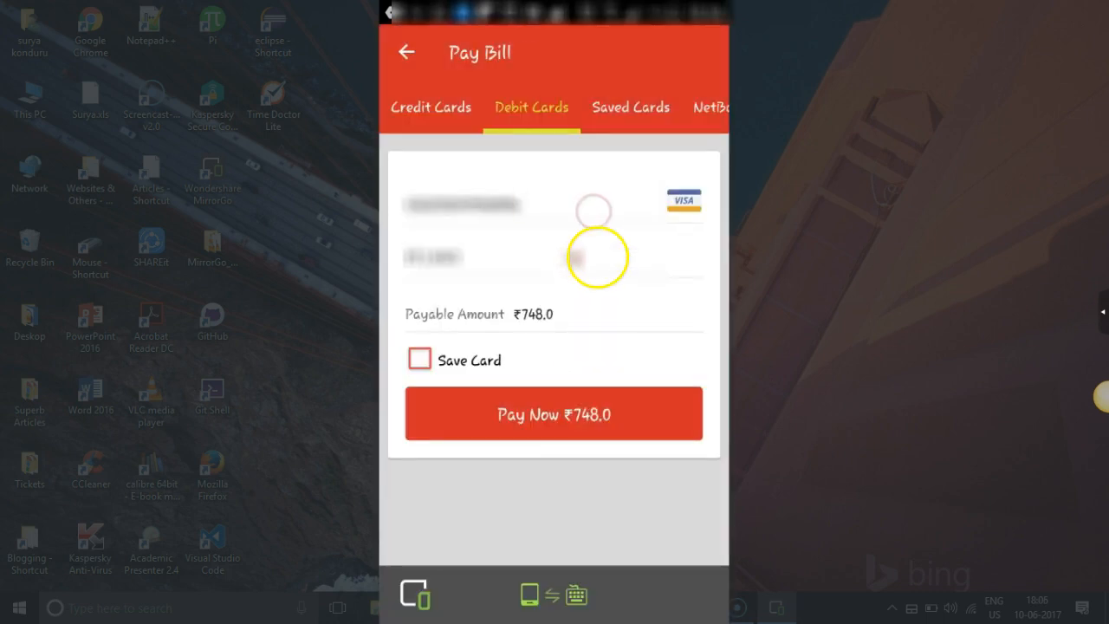
mouse_move(684, 327)
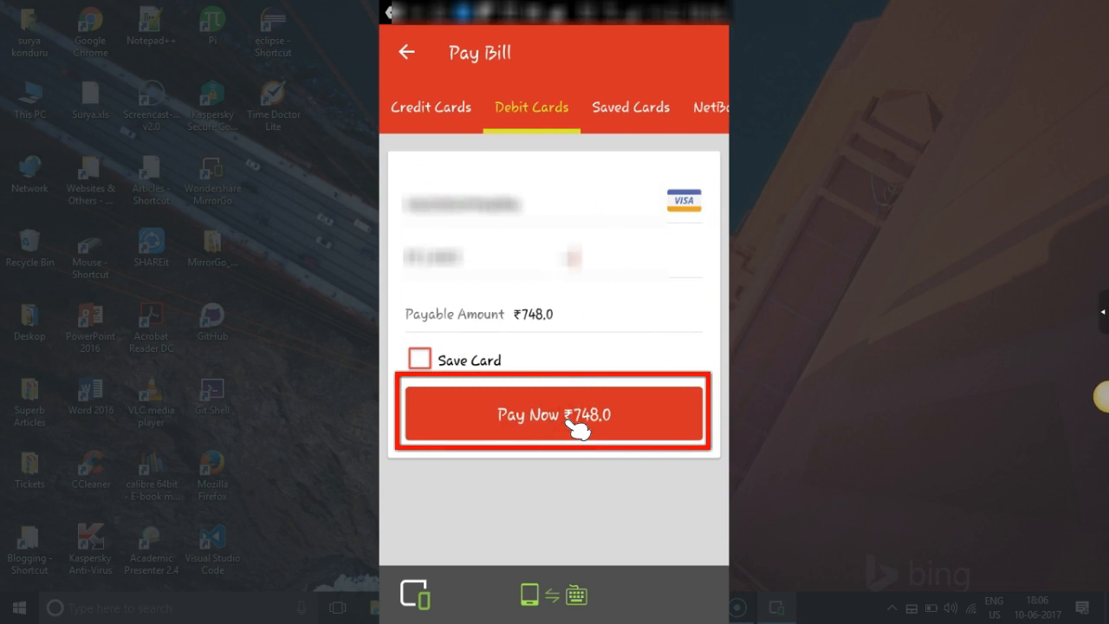
Submit Pay Now ₹748.0 by debit card, landing on an HDFC netsafe timeout page.
click(554, 414)
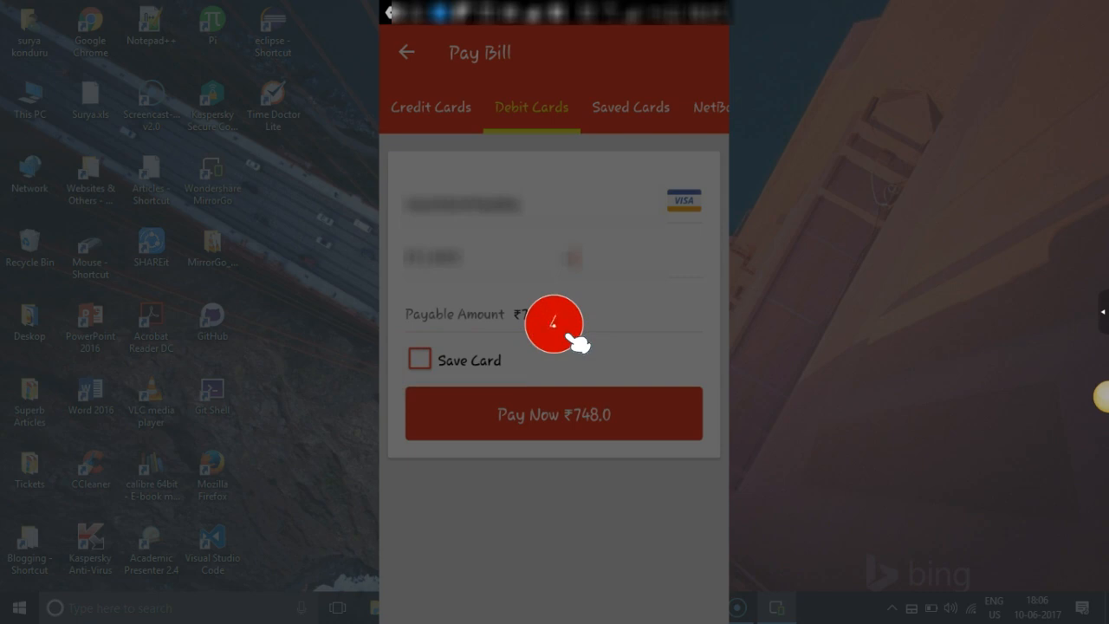
click(553, 413)
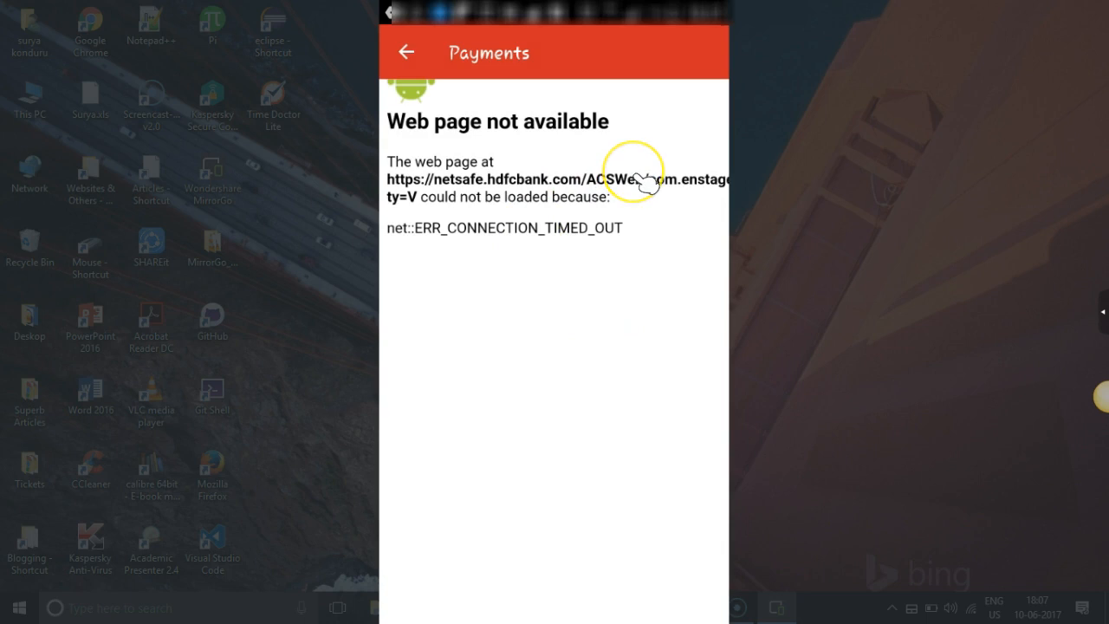
mouse_move(606, 161)
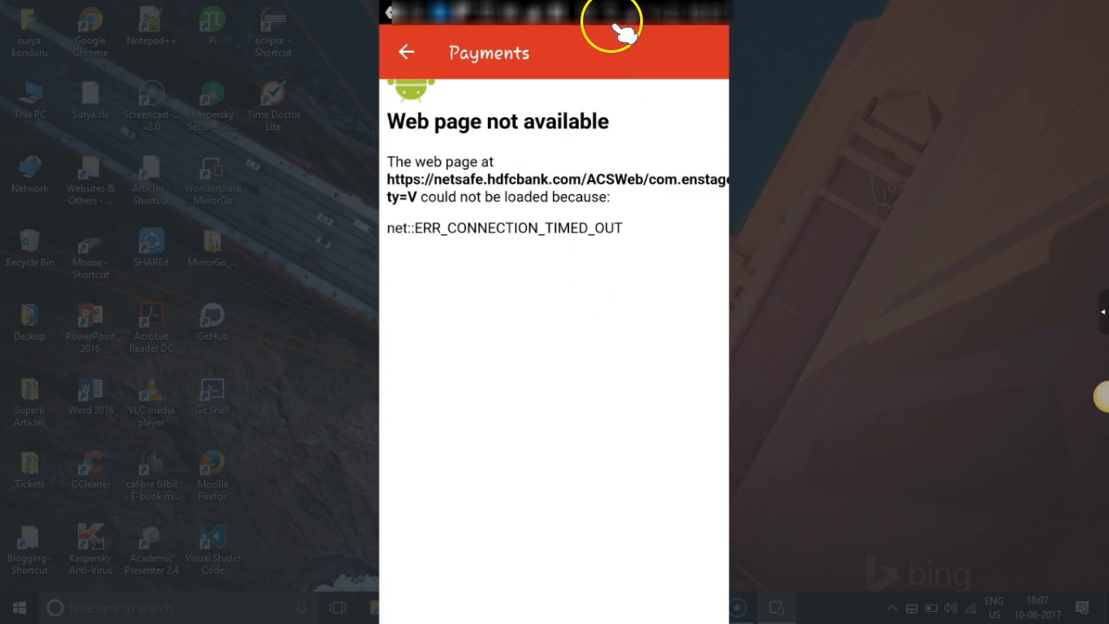
mouse_move(637, 138)
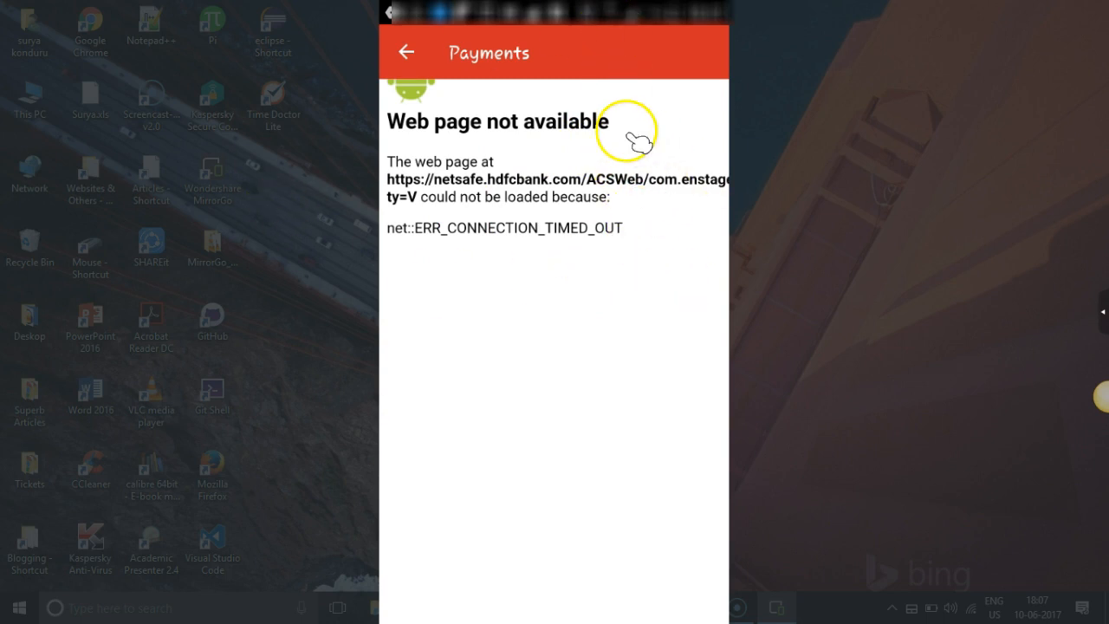
mouse_move(724, 247)
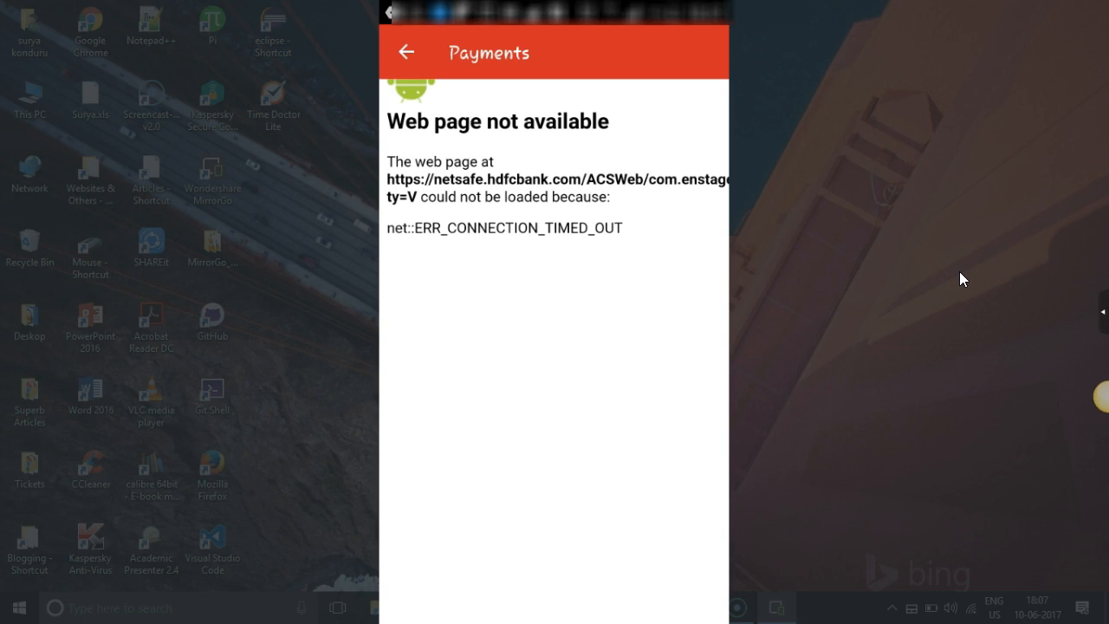
mouse_move(1047, 55)
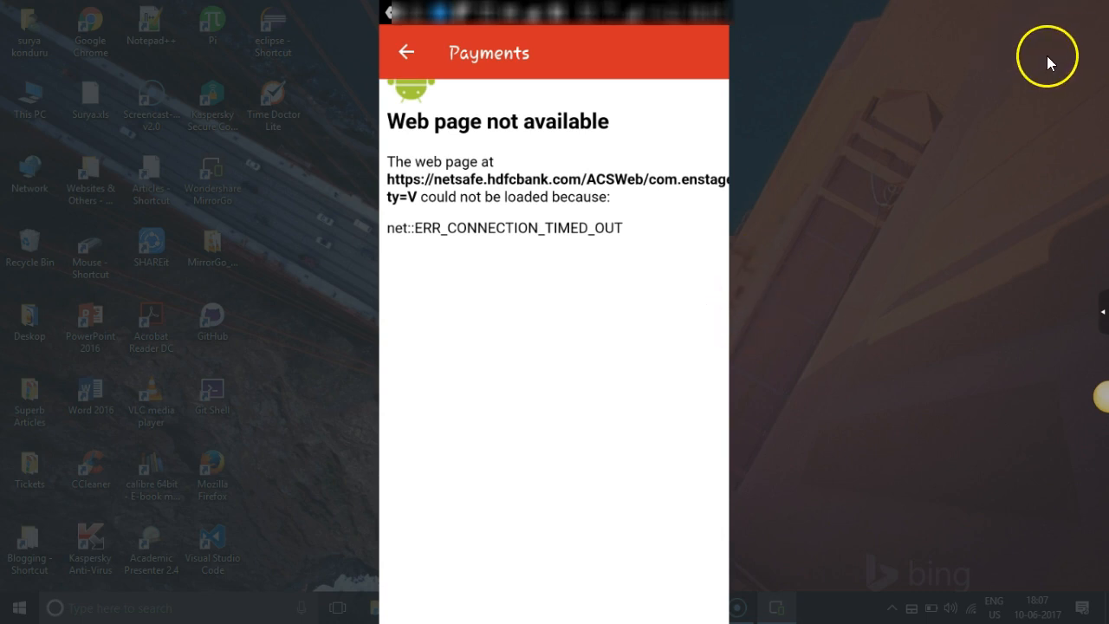
mouse_move(1052, 45)
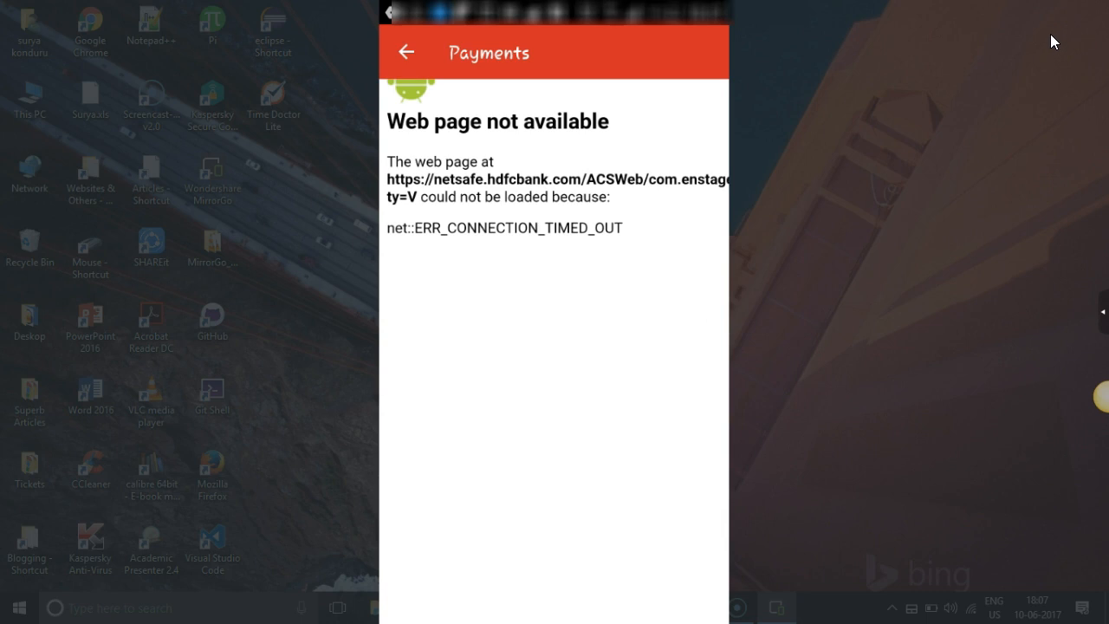
mouse_move(1003, 42)
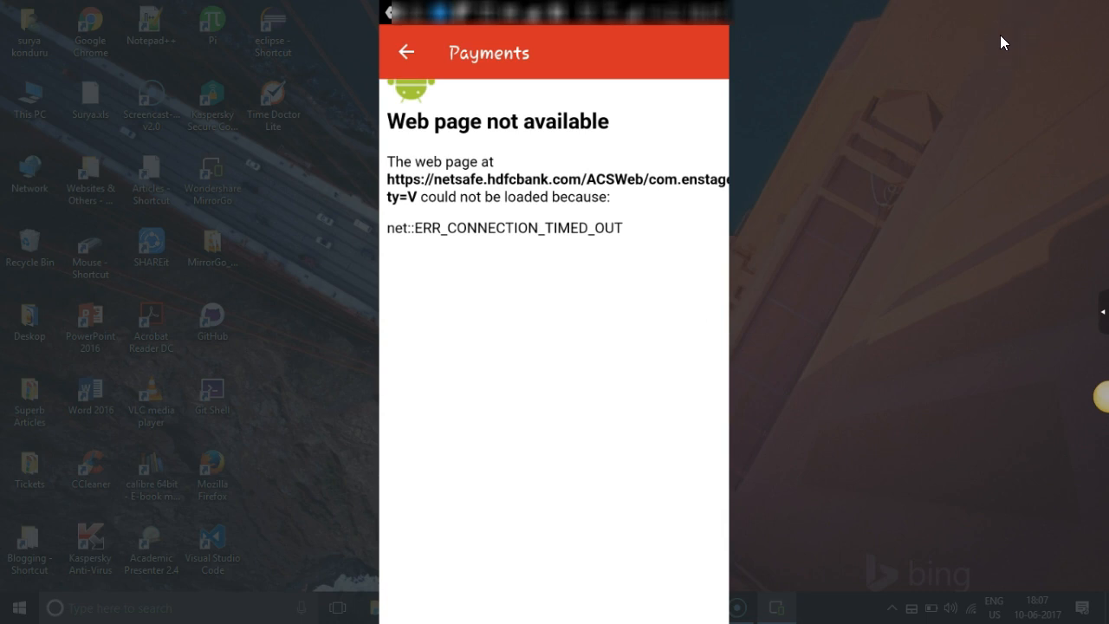